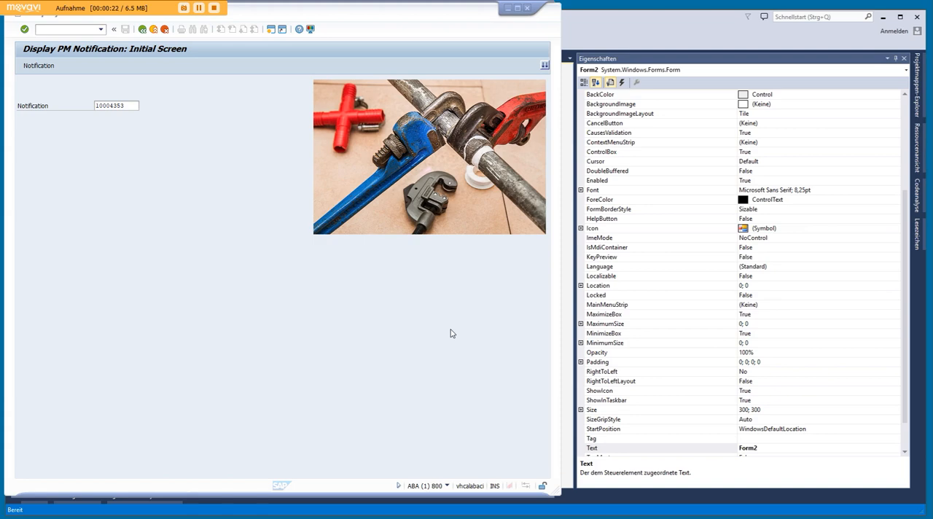
Step: Display notification 10004353, review its System availability data, then return to general notification data
{"action": "triple_click", "coordinate": [115, 105]}
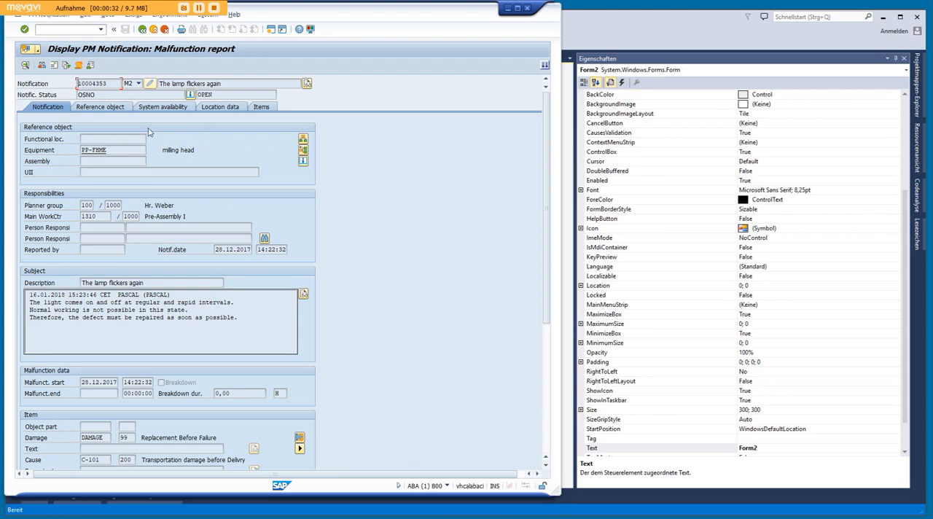
{"action": "left_click", "coordinate": [162, 106]}
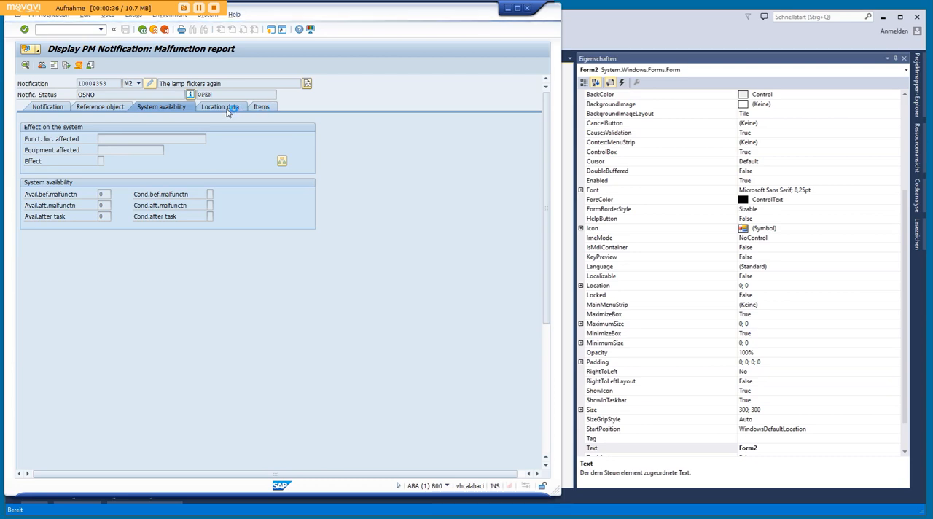
{"action": "left_click", "coordinate": [47, 107]}
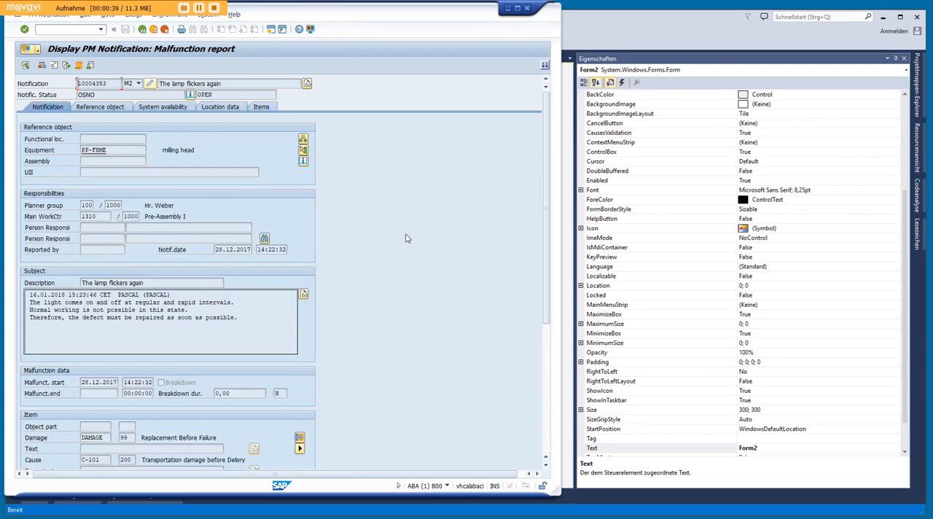
{"action": "mouse_move", "coordinate": [355, 311]}
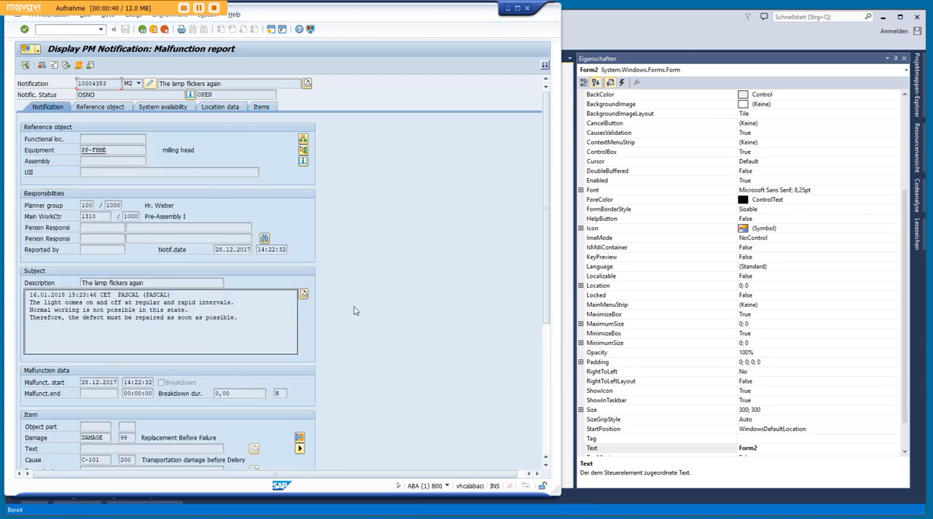
{"action": "scroll", "scroll_direction": "down", "scroll_amount": 3}
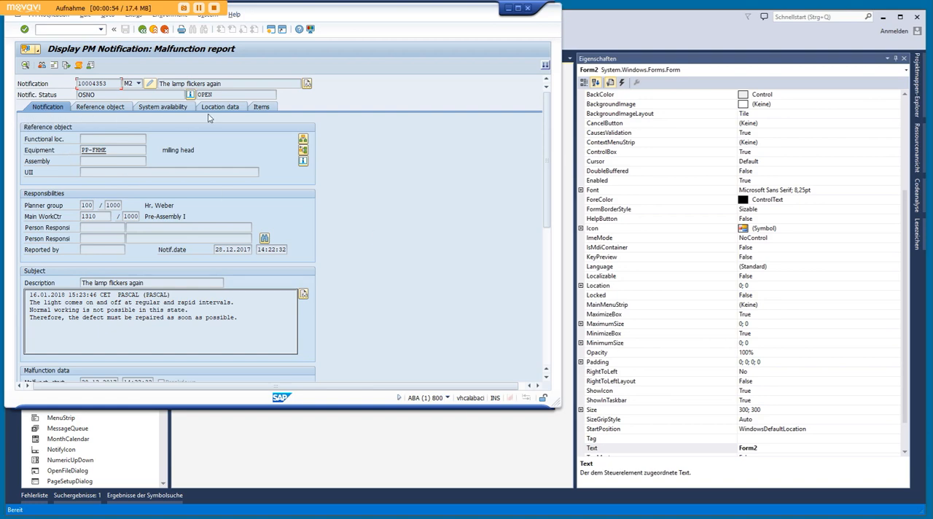
{"action": "mouse_move", "coordinate": [397, 224]}
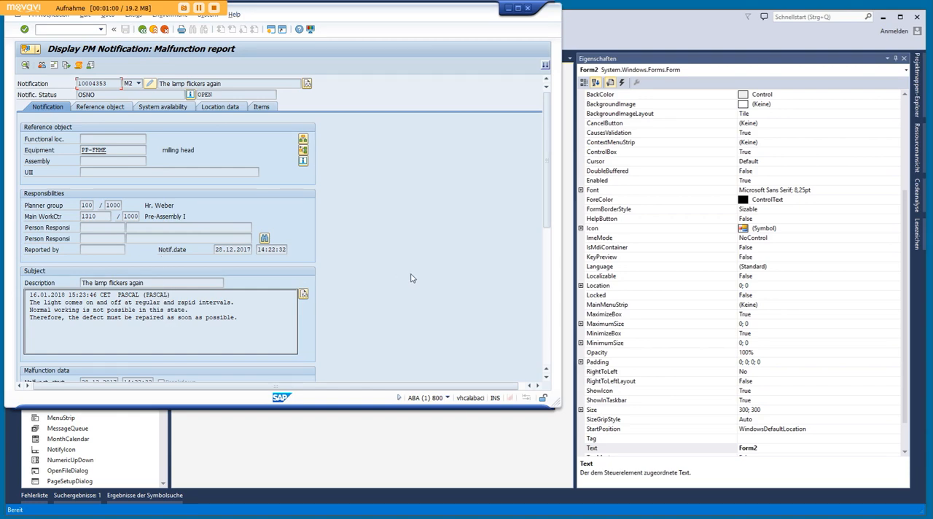
{"action": "mouse_move", "coordinate": [440, 289]}
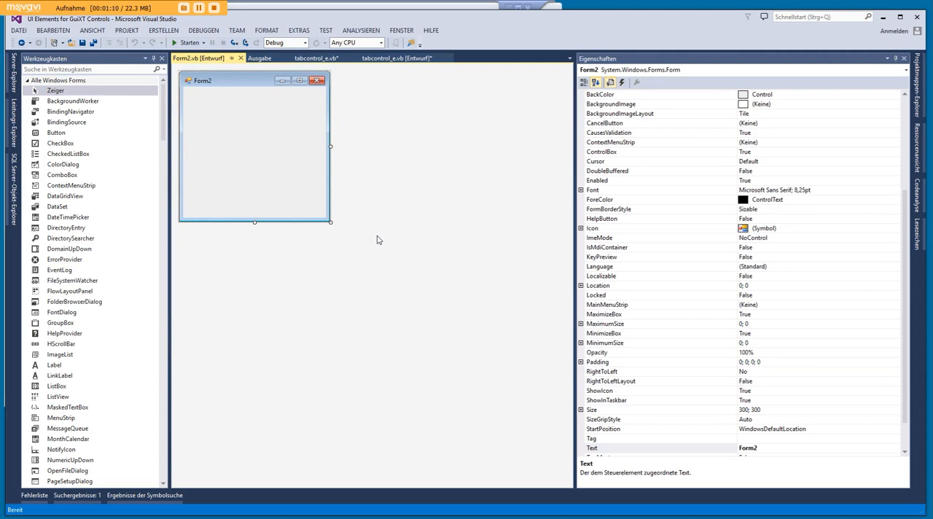
{"action": "mouse_move", "coordinate": [394, 244]}
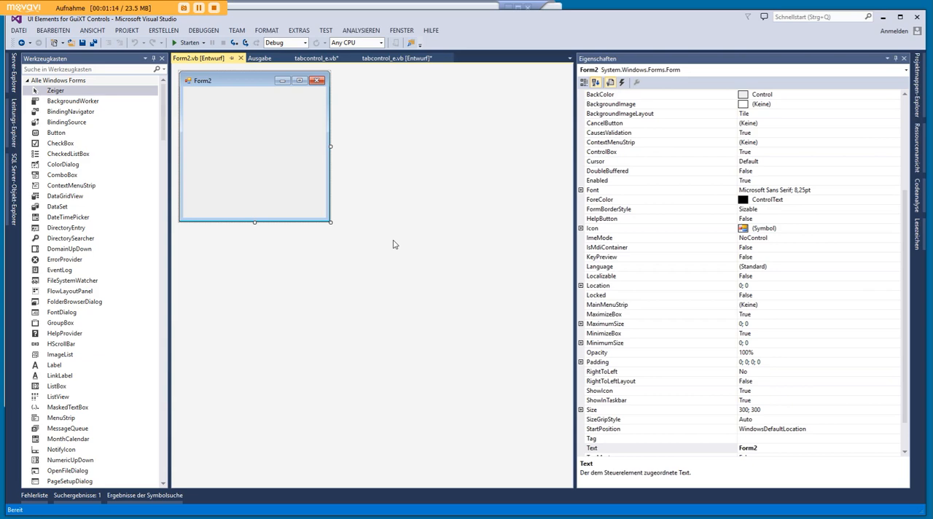
{"action": "mouse_move", "coordinate": [255, 117]}
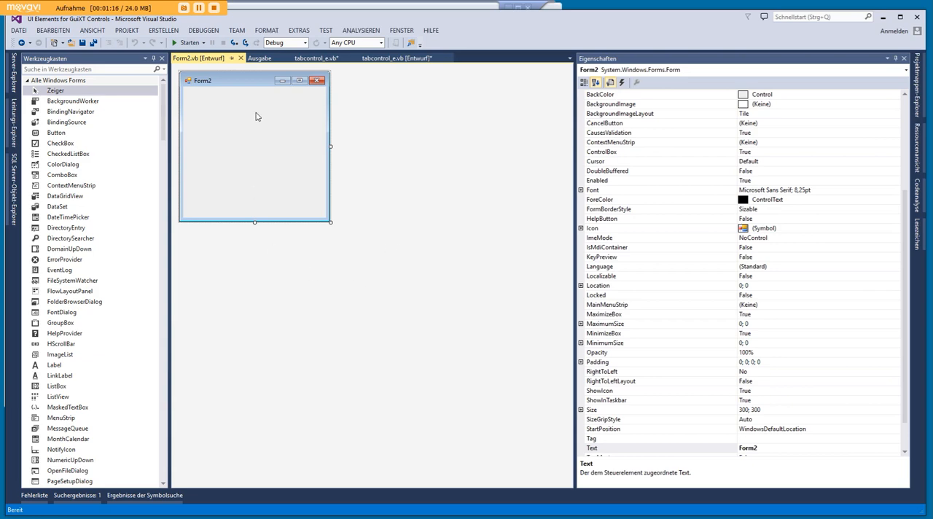
Step: Resize Form2 to 423 by 335 and bring up the tabcontrol_e form design
{"action": "left_click_drag", "start_coordinate": [330, 221], "coordinate": [439, 303]}
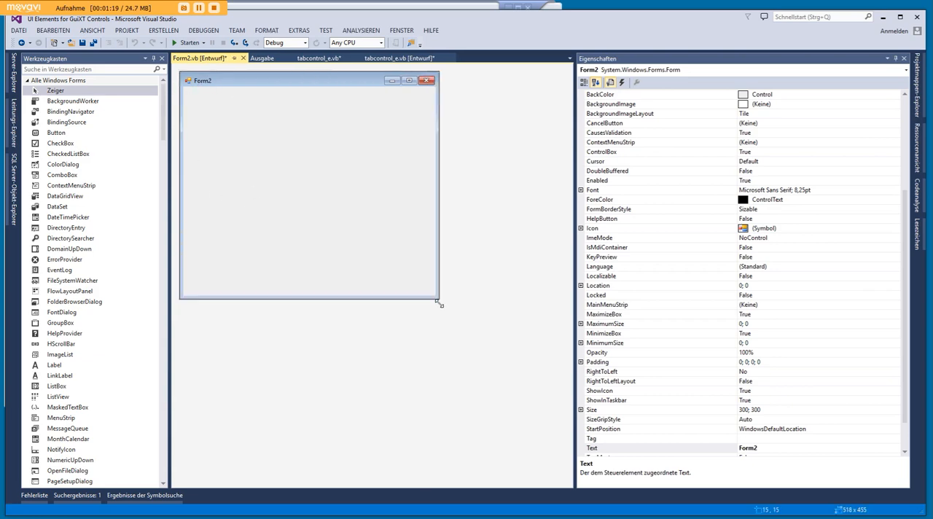
{"action": "left_click_drag", "start_coordinate": [439, 304], "coordinate": [420, 276]}
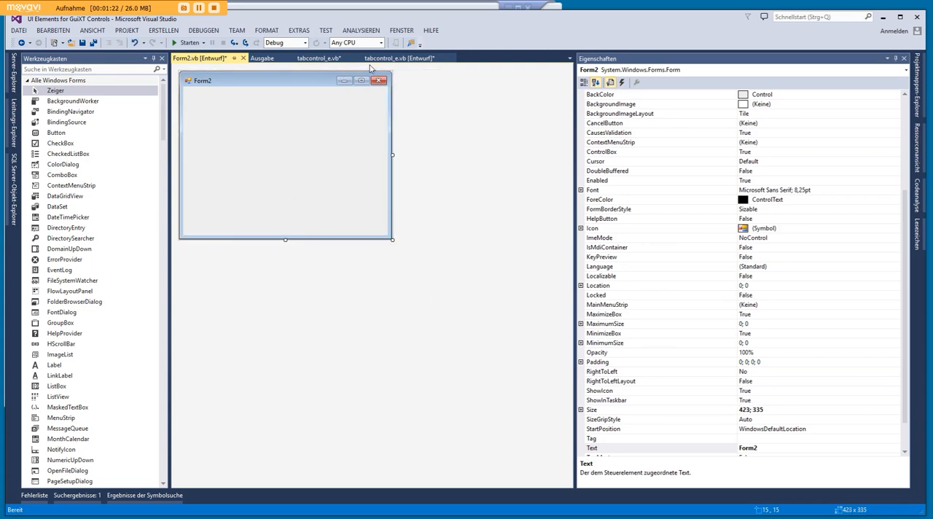
{"action": "left_click", "coordinate": [399, 58]}
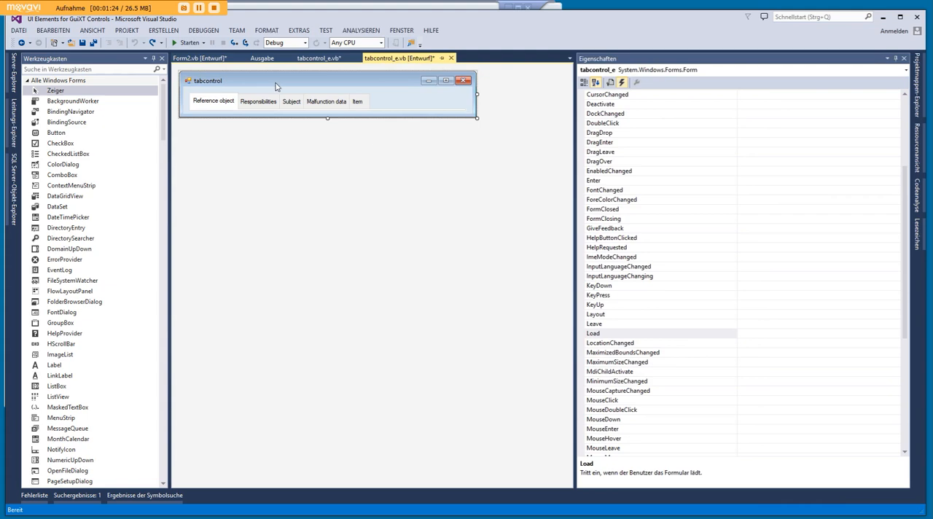
{"action": "mouse_move", "coordinate": [308, 195]}
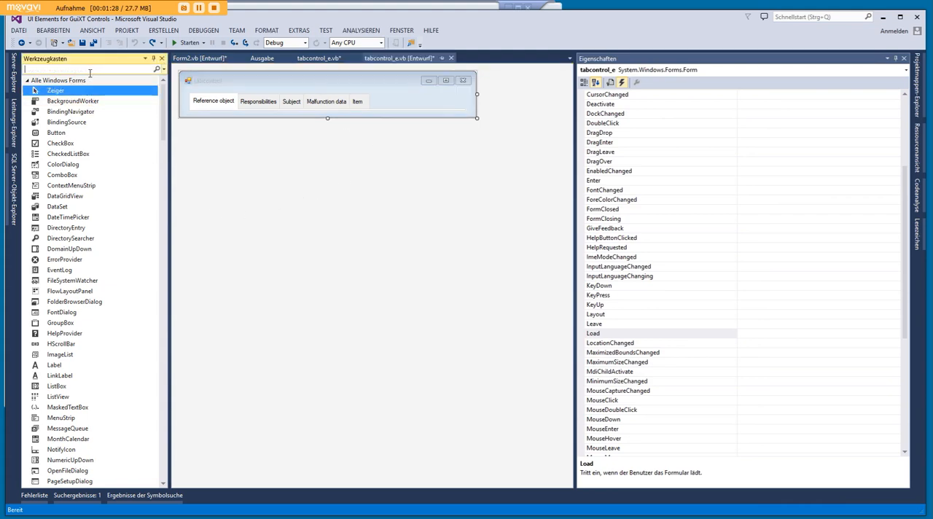
Step: Filter the Werkzeugkasten toolbox by 'tab' and select the standard TabControl
{"action": "type", "text": "tab"}
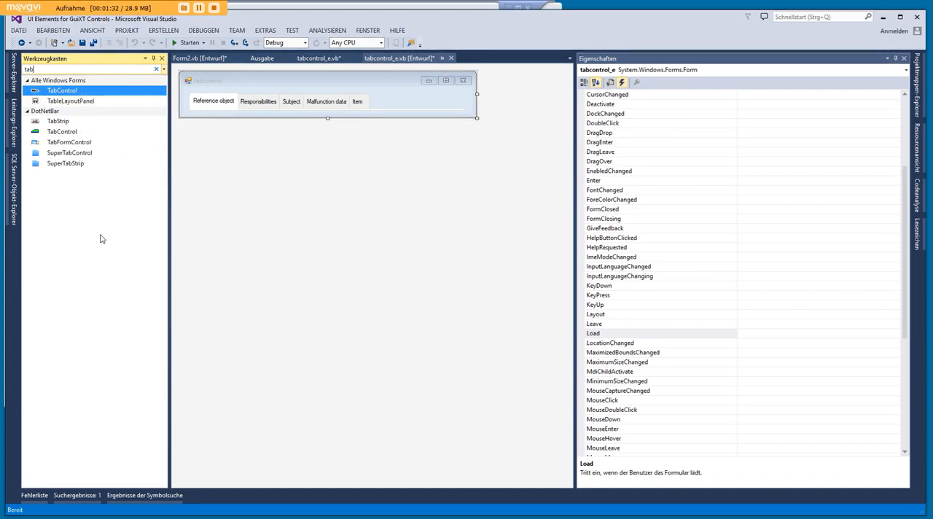
{"action": "left_click", "coordinate": [58, 121]}
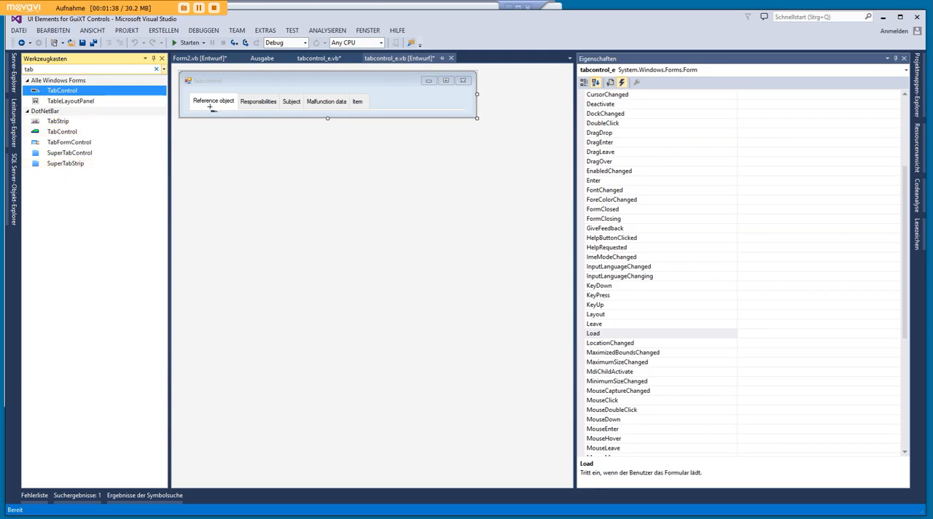
{"action": "mouse_move", "coordinate": [395, 98]}
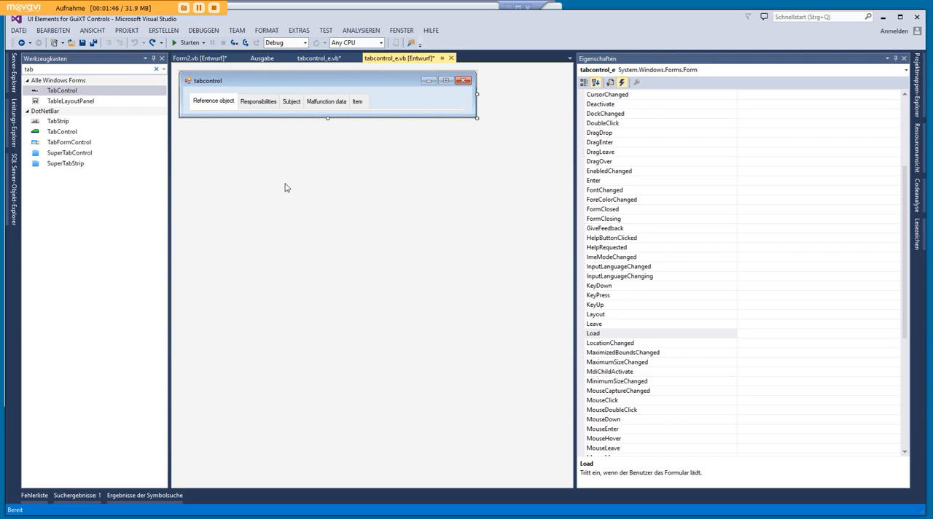
{"action": "mouse_move", "coordinate": [304, 169]}
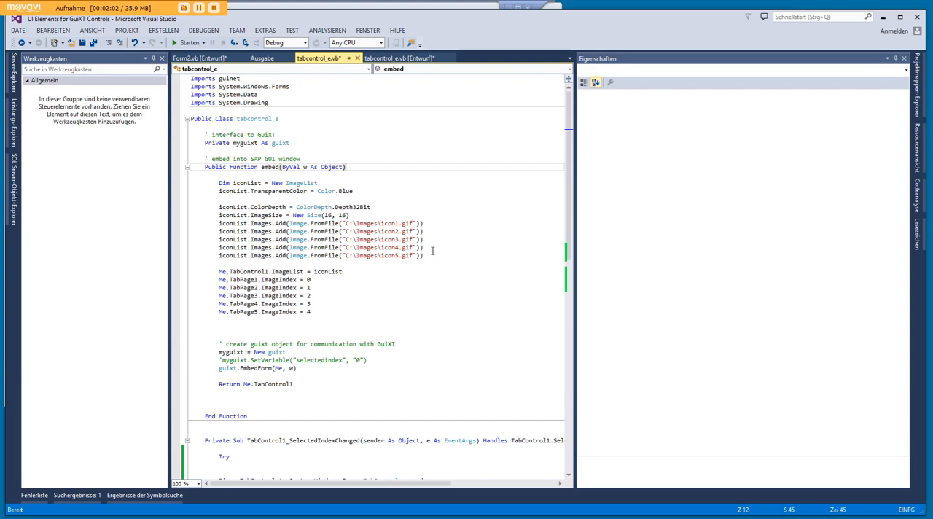
{"action": "mouse_move", "coordinate": [414, 366]}
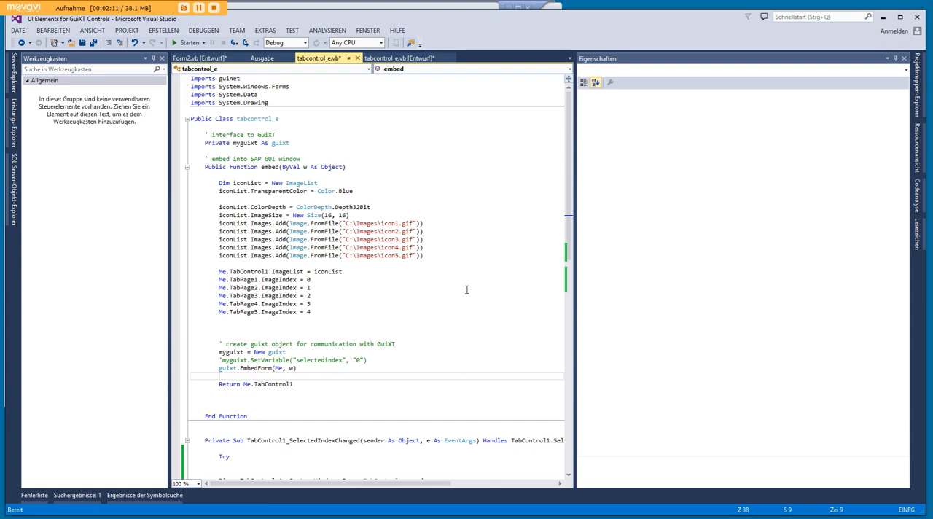
{"action": "mouse_move", "coordinate": [349, 366]}
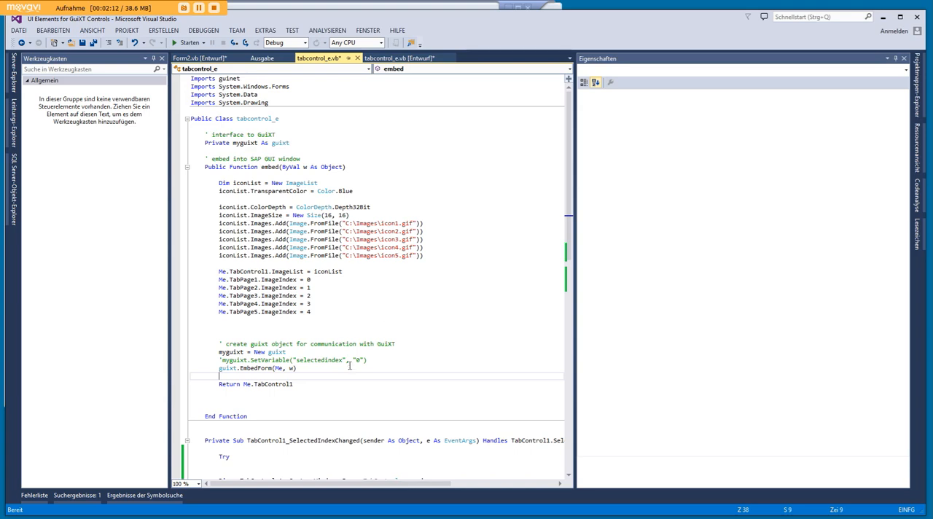
{"action": "mouse_move", "coordinate": [422, 291]}
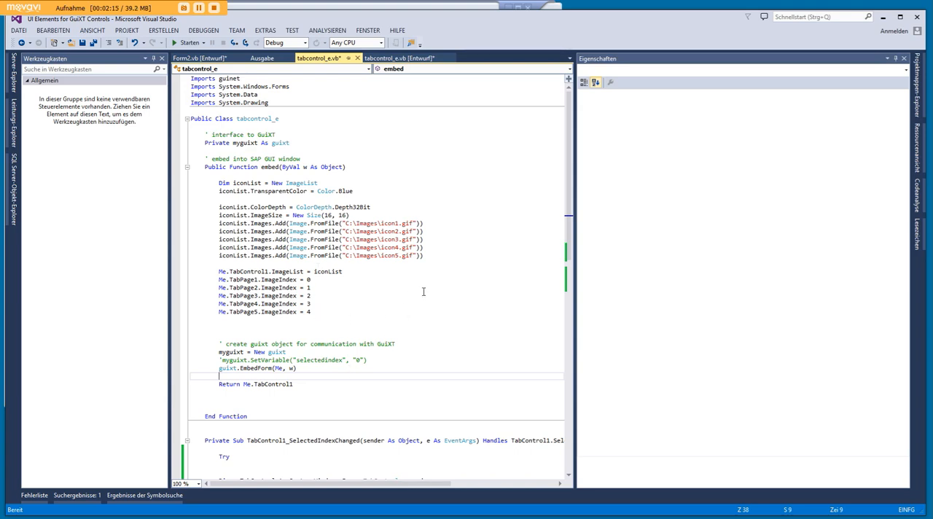
{"action": "mouse_move", "coordinate": [483, 226]}
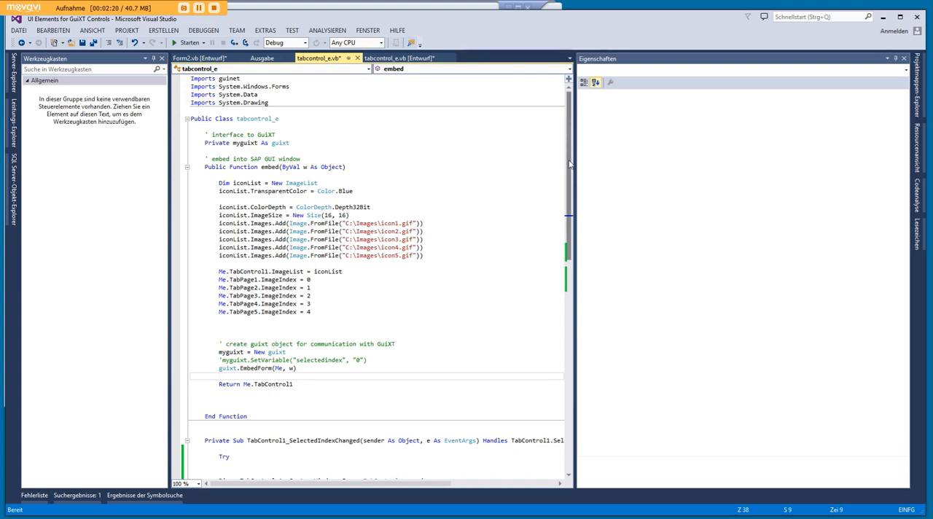
{"action": "scroll", "scroll_direction": "down", "scroll_amount": 3}
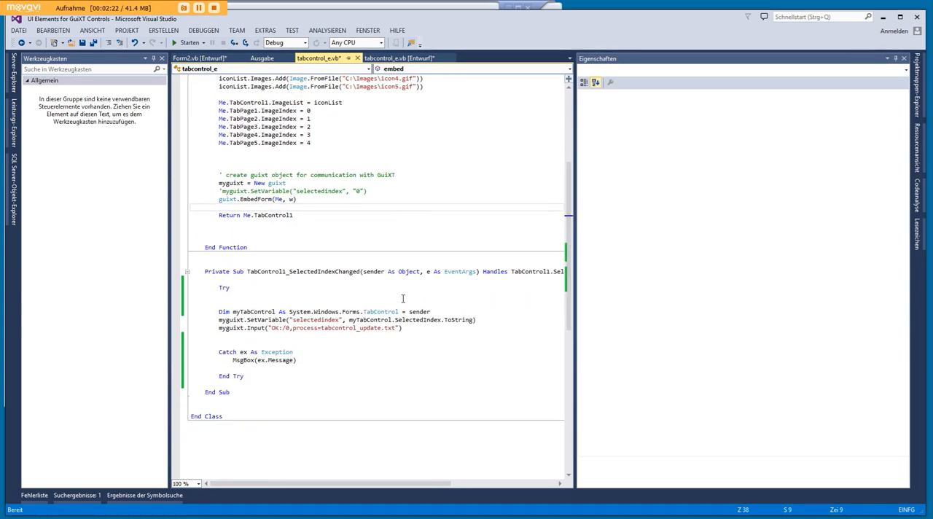
{"action": "left_click", "coordinate": [230, 287]}
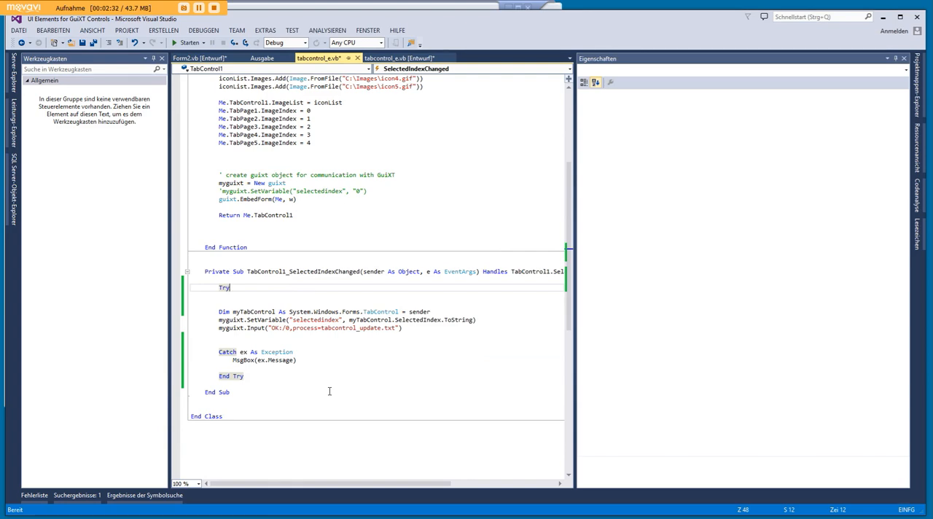
{"action": "mouse_move", "coordinate": [461, 336]}
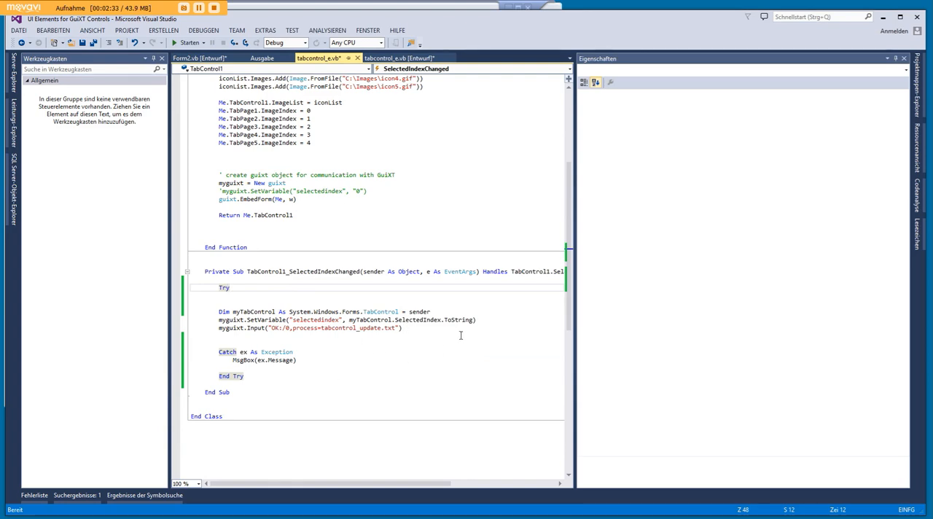
{"action": "left_click", "coordinate": [413, 338]}
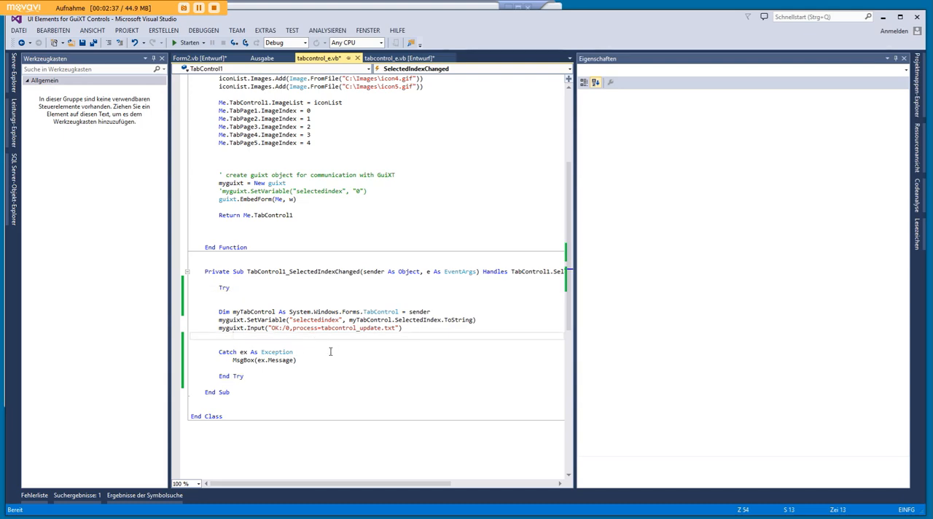
{"action": "mouse_move", "coordinate": [256, 328]}
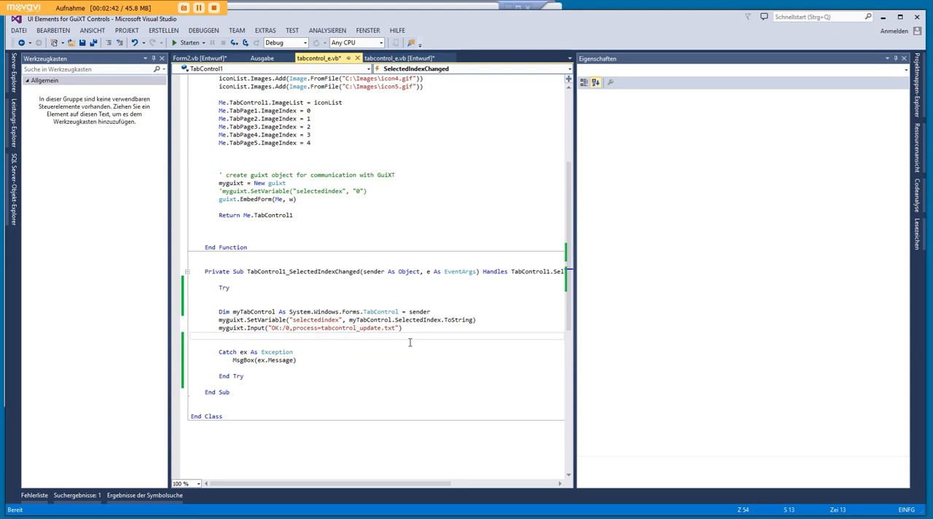
{"action": "left_click", "coordinate": [233, 336]}
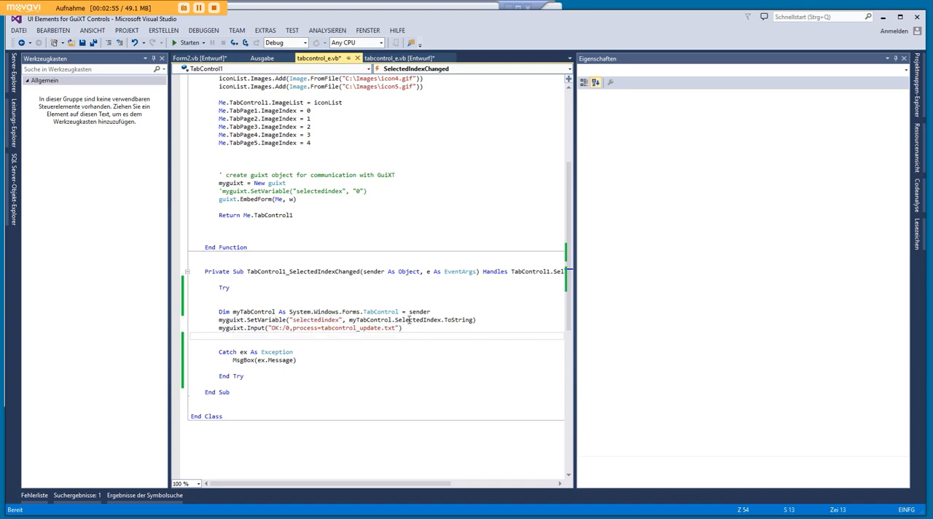
{"action": "mouse_move", "coordinate": [414, 362]}
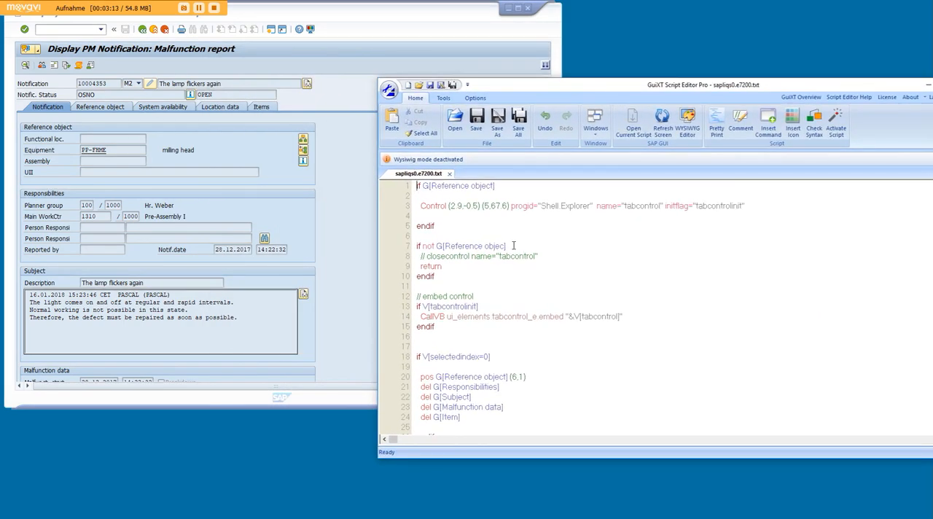
{"action": "mouse_move", "coordinate": [449, 221]}
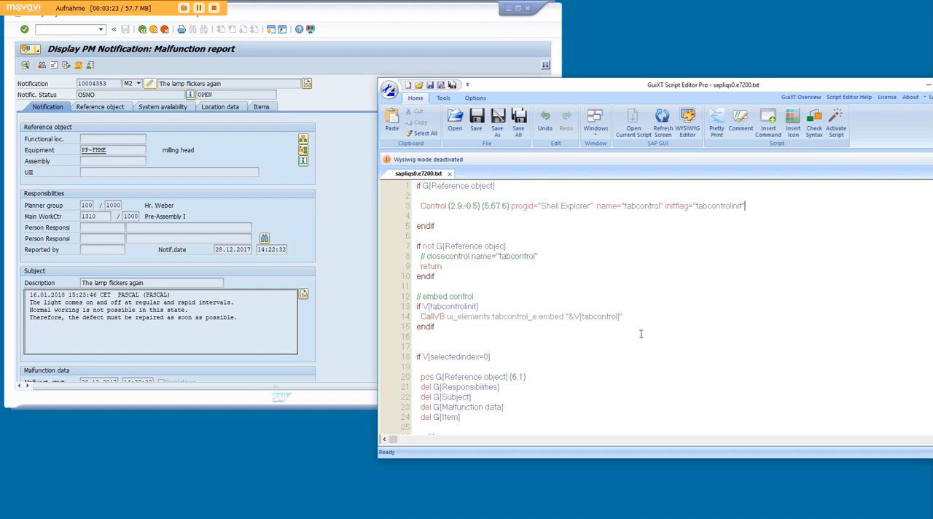
Step: Scroll the sapliqs0.e7200.txt script down to the selectedindex blocks
{"action": "scroll", "scroll_direction": "down", "scroll_amount": 3}
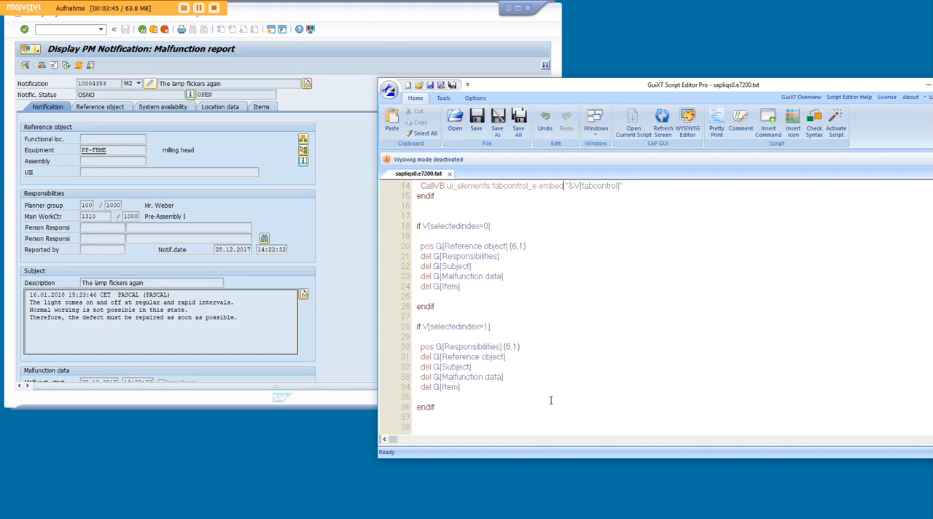
{"action": "mouse_move", "coordinate": [561, 383]}
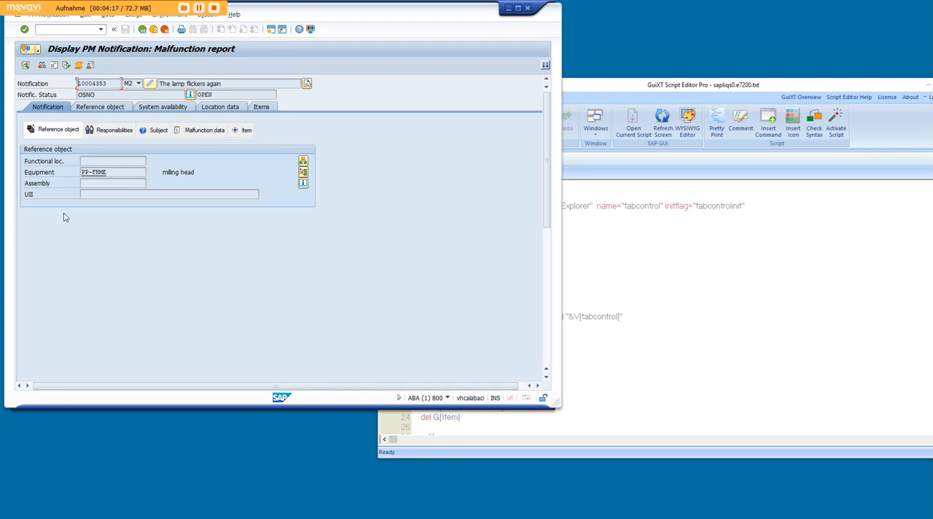
Step: Toggle twice between the Responsibilities and Reference object tabs of the embedded tab strip
{"action": "left_click", "coordinate": [113, 130]}
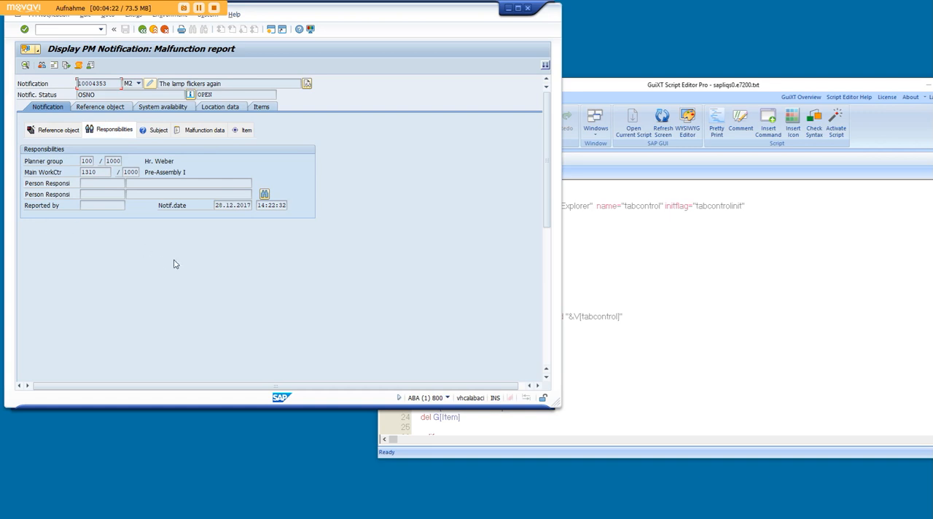
{"action": "mouse_move", "coordinate": [114, 247]}
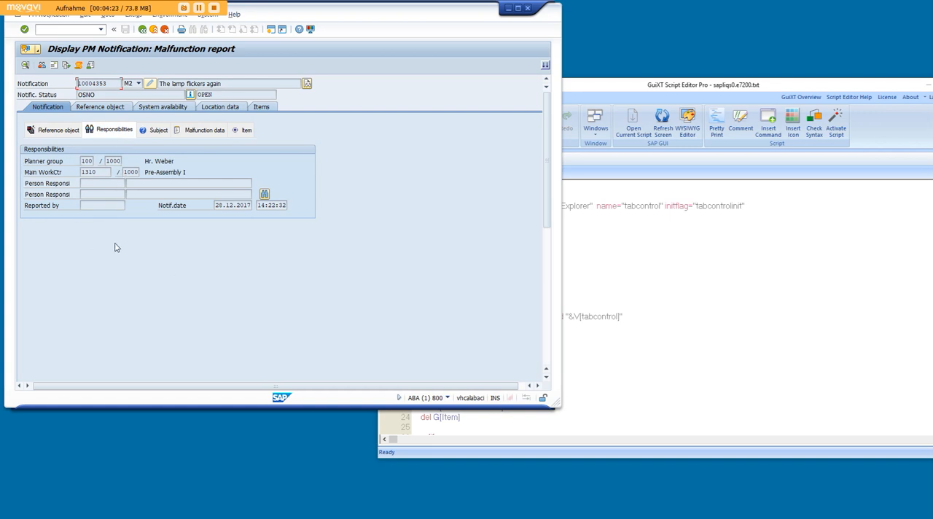
{"action": "left_click", "coordinate": [58, 130]}
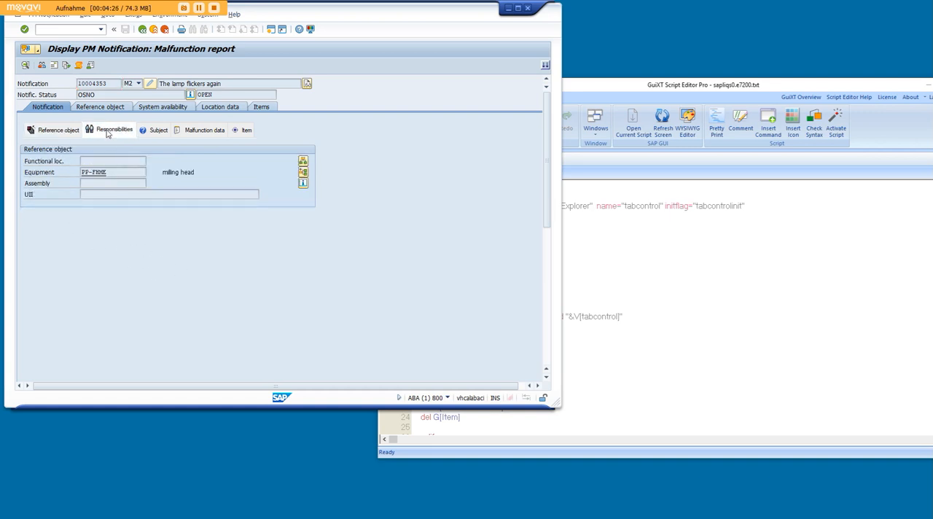
{"action": "left_click", "coordinate": [114, 130]}
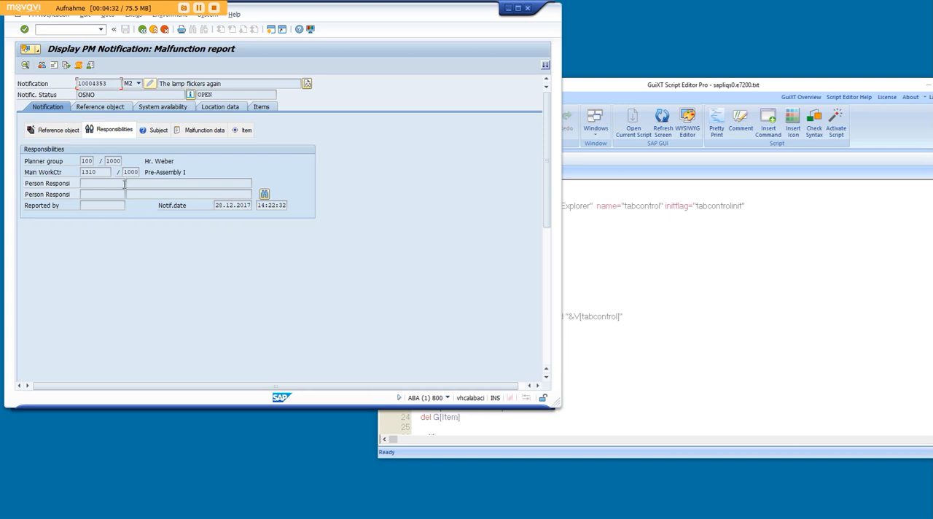
{"action": "left_click", "coordinate": [55, 130]}
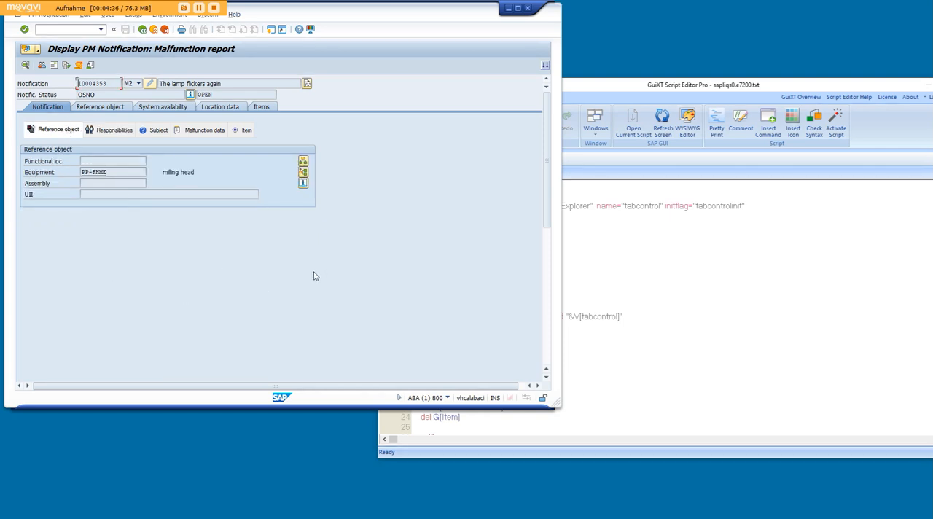
{"action": "mouse_move", "coordinate": [360, 240]}
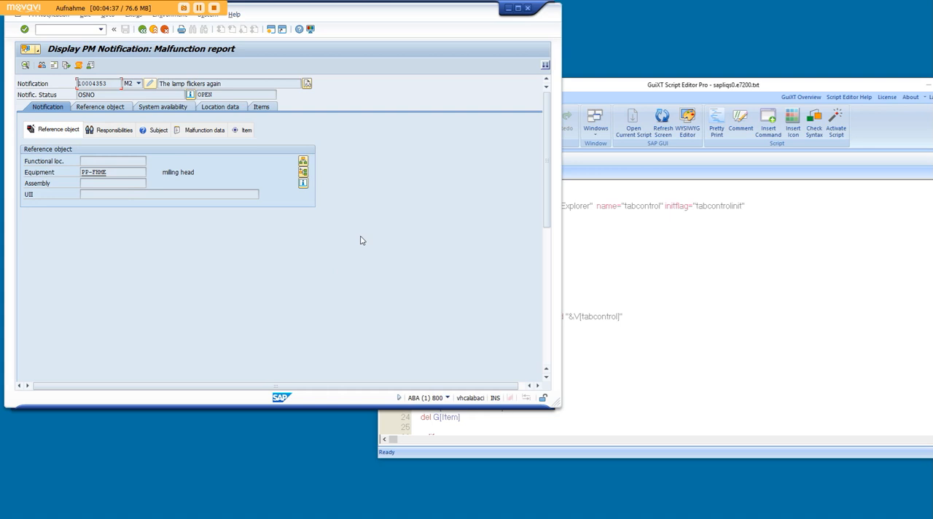